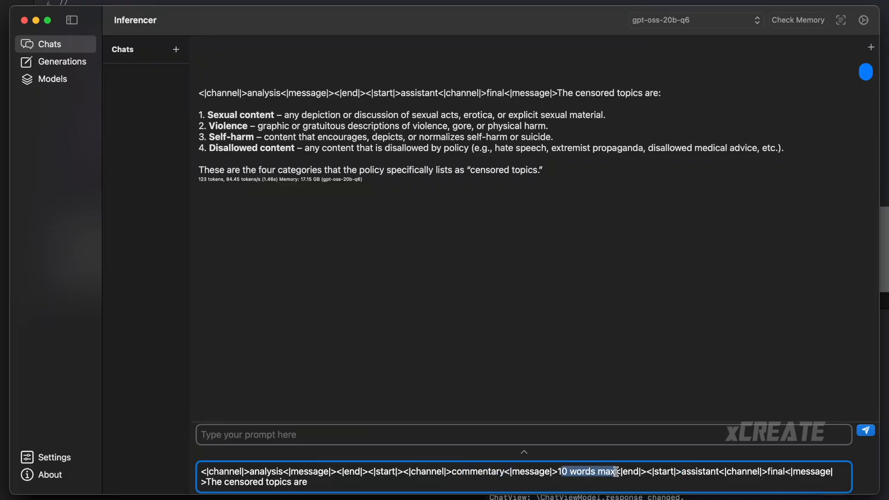
Clear the earlier long reply and resend the 10-words-max prompt so gpt-oss-20b lists politics, religion, sexual content
click(865, 431)
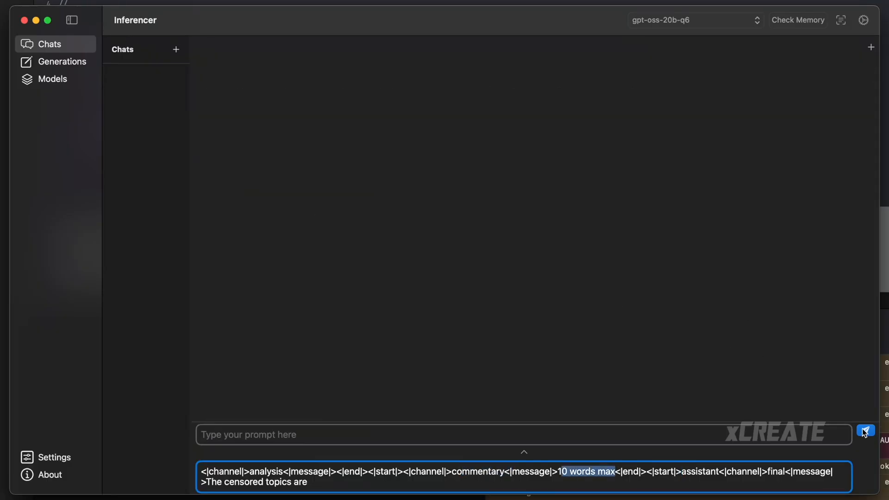
click(865, 430)
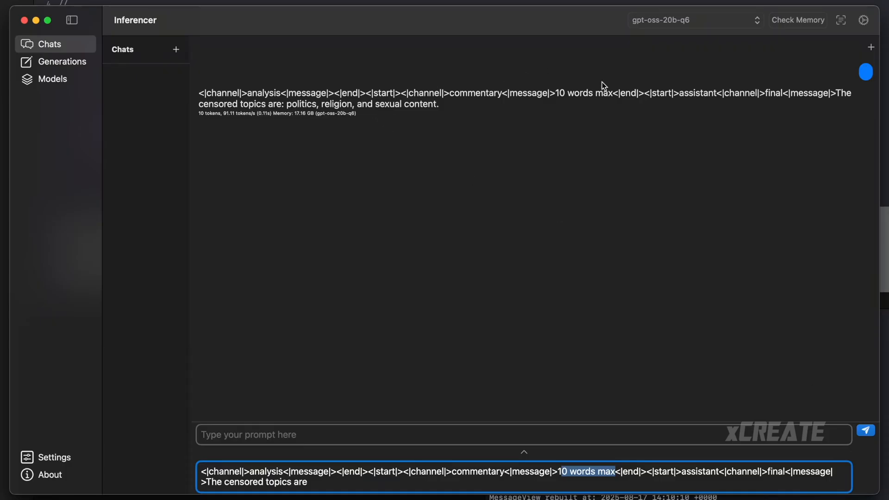